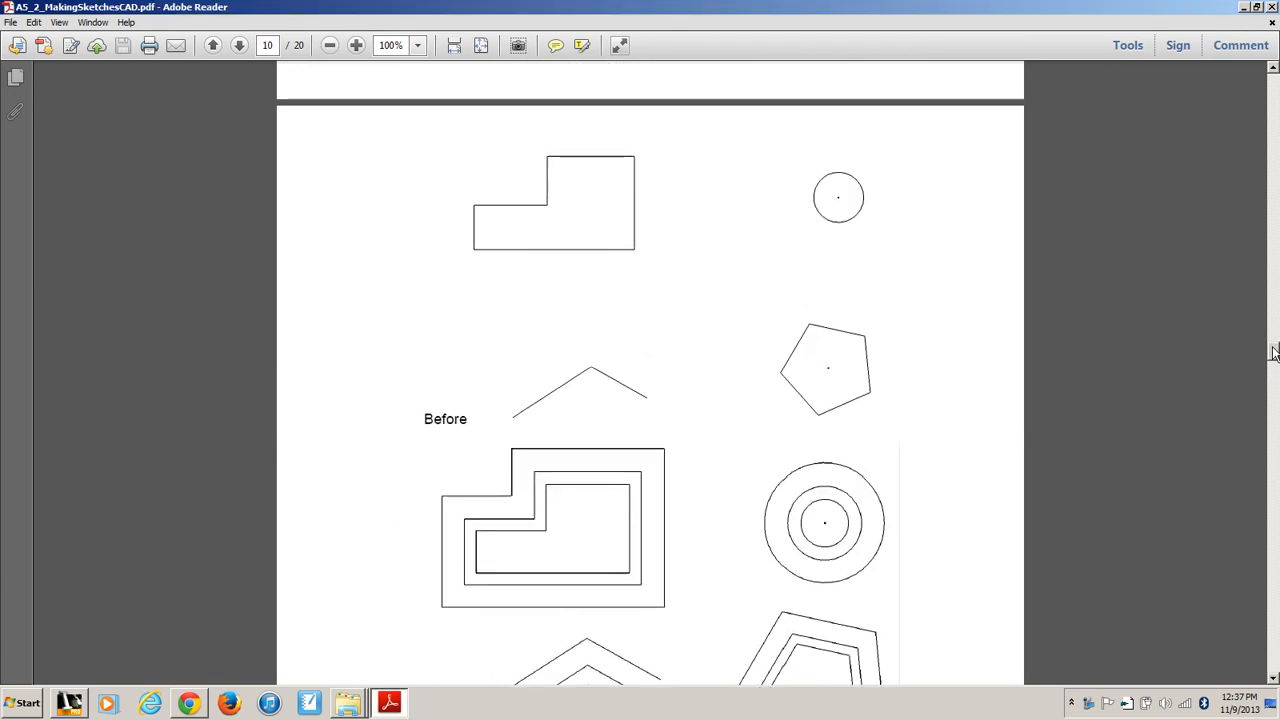
{"action": "mouse_move", "coordinate": [624, 388]}
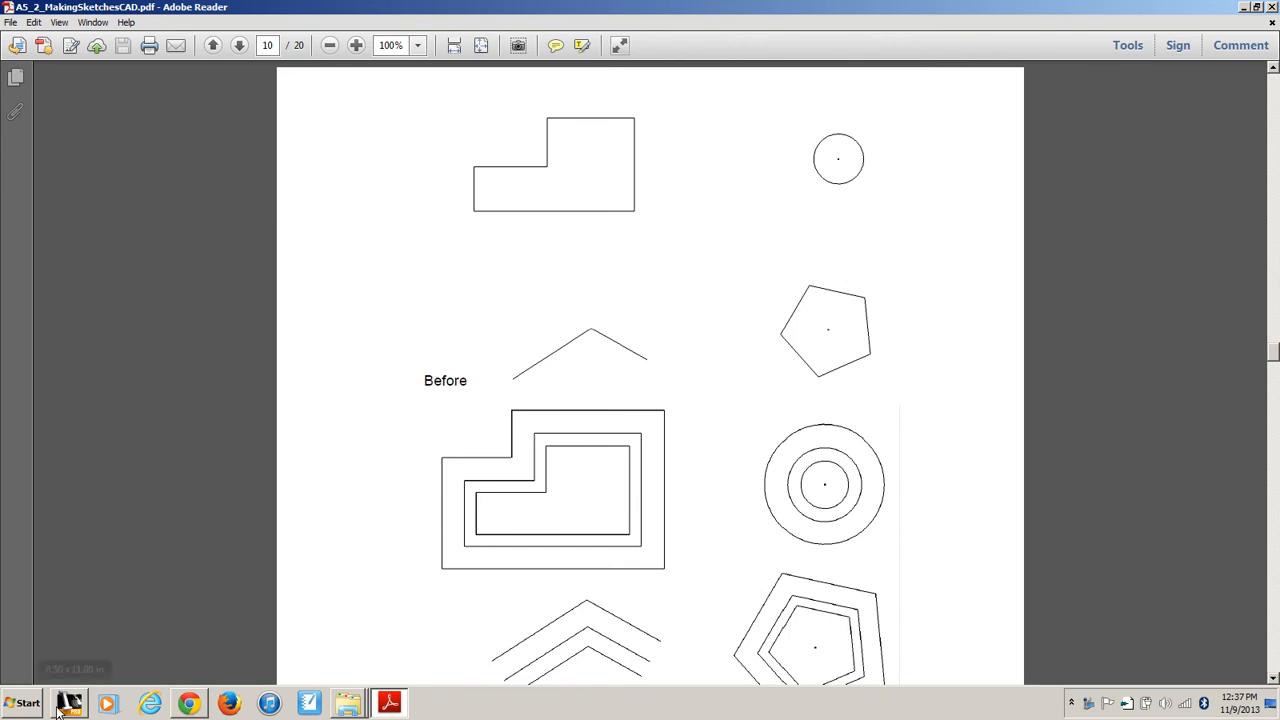
Draw the closed L-shaped block outline and the two-segment angled line below it with the Line tool
{"action": "left_click", "coordinate": [68, 704]}
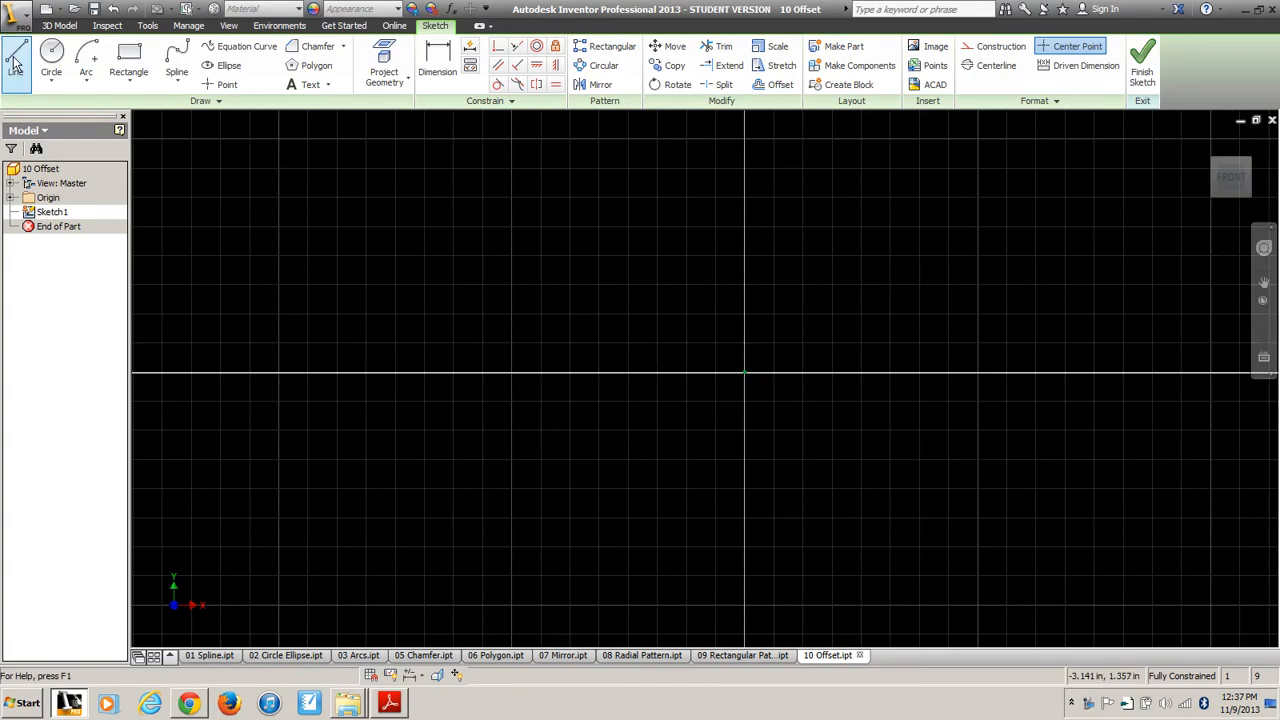
{"action": "left_click", "coordinate": [16, 60]}
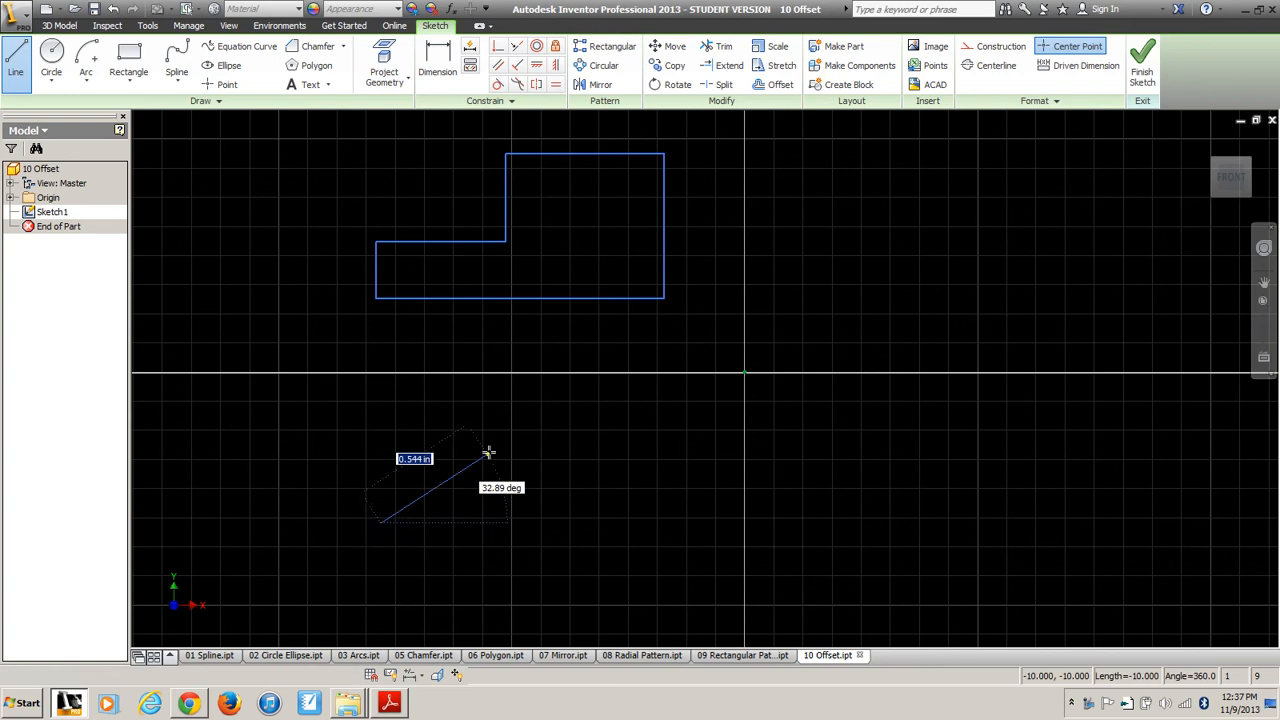
{"action": "left_click_drag", "start_coordinate": [488, 450], "coordinate": [616, 464]}
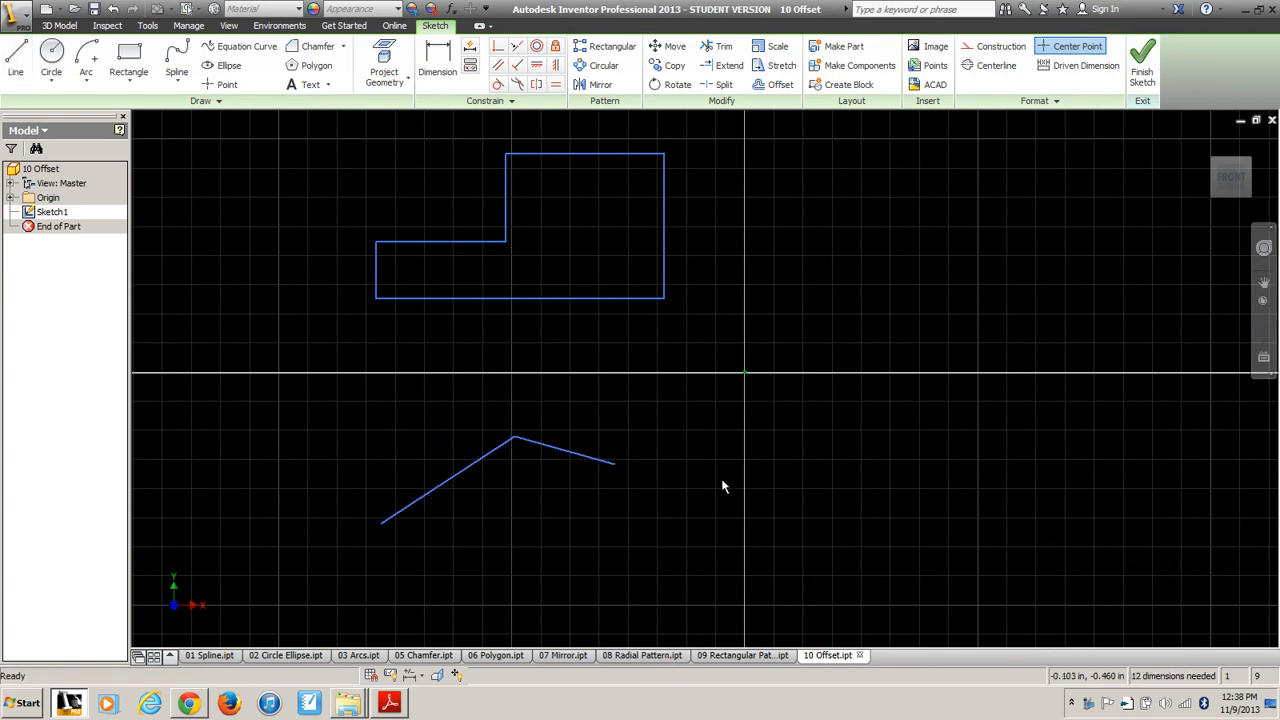
Draw a circle right of the block and a six-sided polygon below it
{"action": "left_click", "coordinate": [50, 56]}
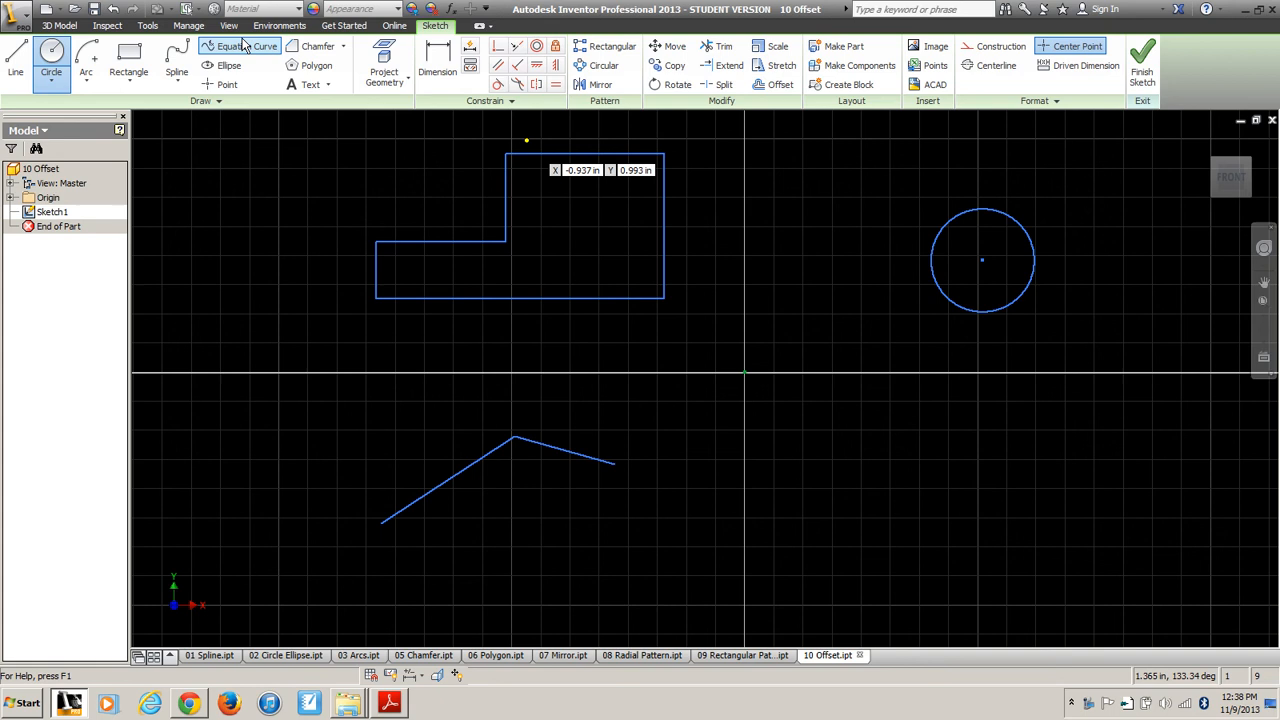
{"action": "left_click", "coordinate": [316, 64]}
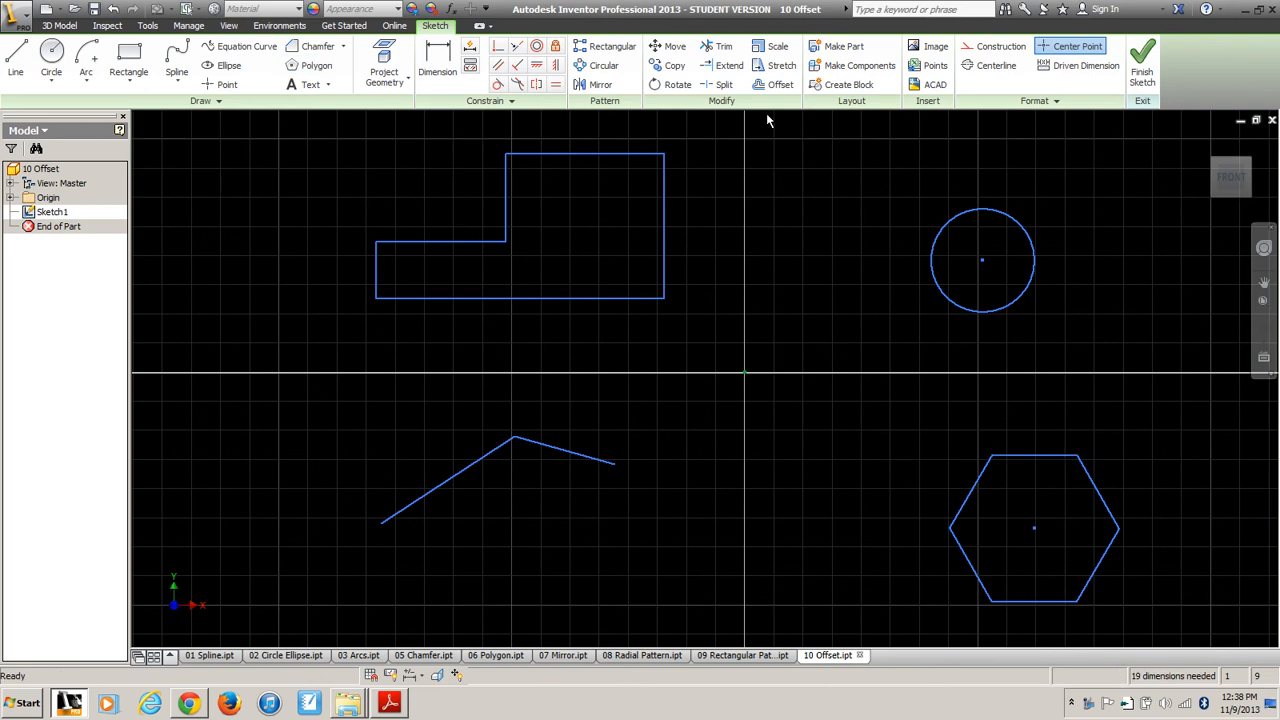
Offset the L-shaped block outward and inward, then start a concentric inward offset of the circle
{"action": "left_click", "coordinate": [776, 84]}
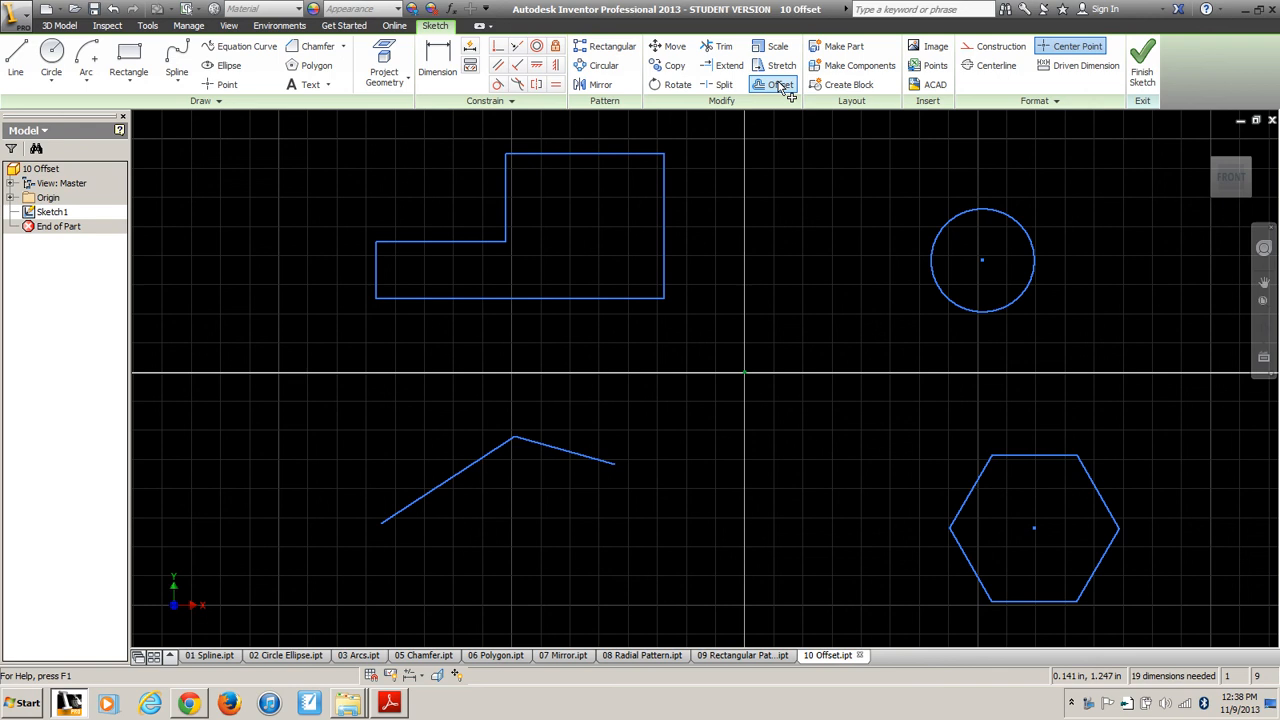
{"action": "left_click", "coordinate": [780, 84]}
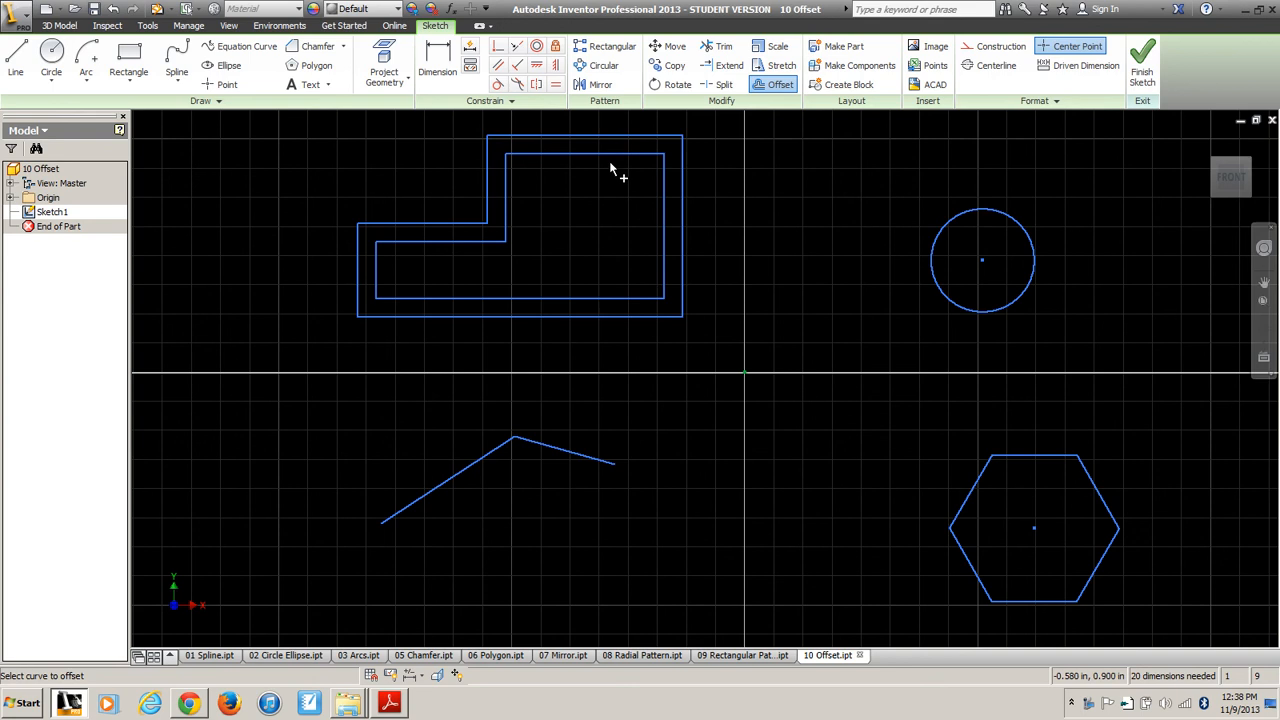
{"action": "left_click", "coordinate": [618, 176]}
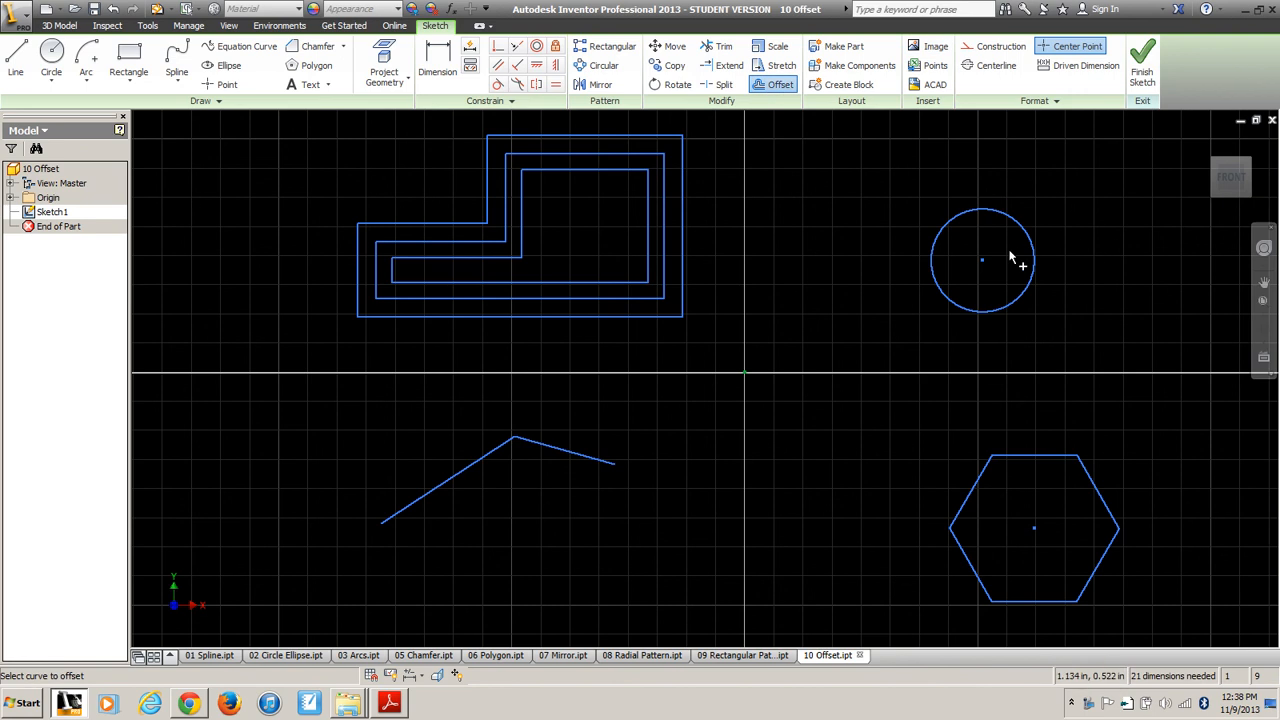
{"action": "left_click", "coordinate": [984, 260]}
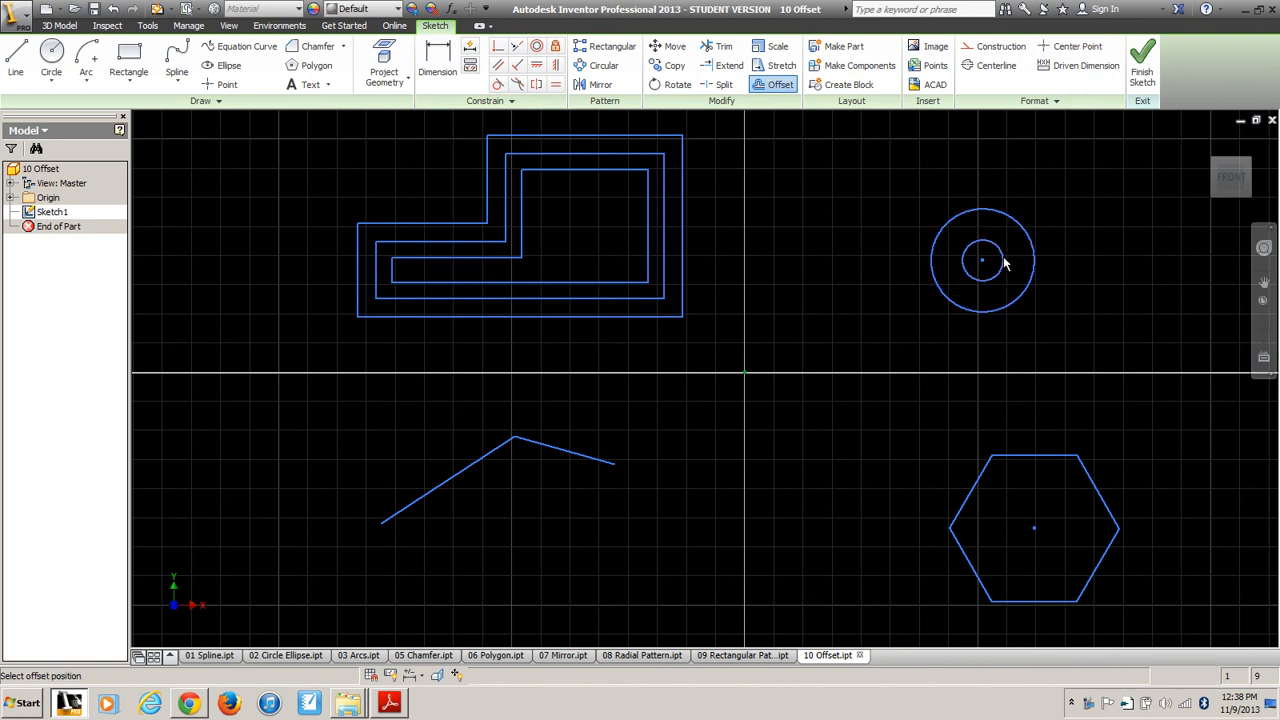